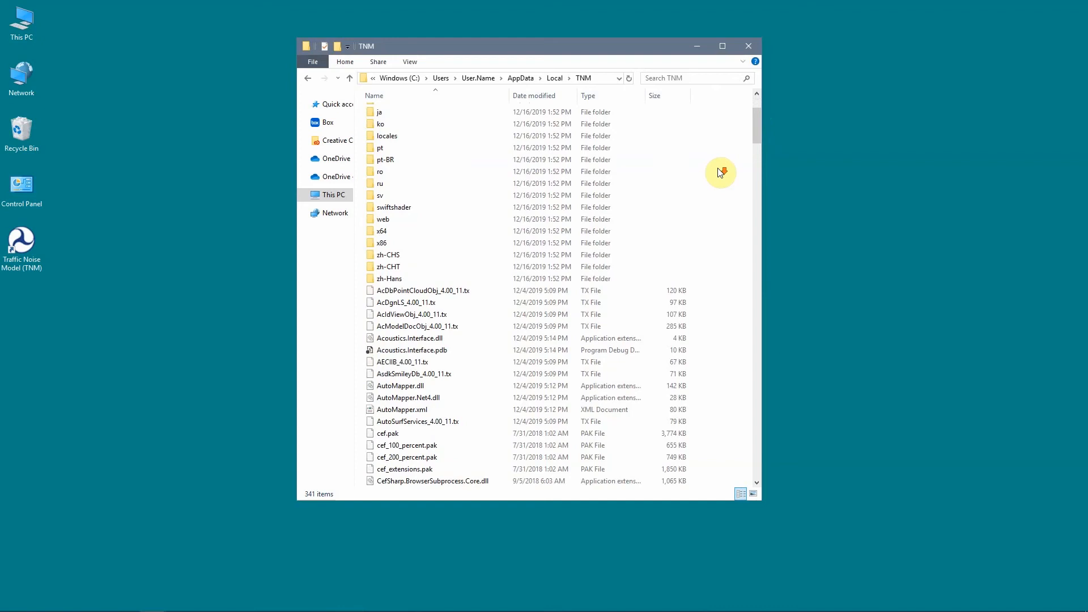
- Run TNM Installer.msi and advance through Welcome and Destination Folder pages keeping the default folder
scroll(down, 3)
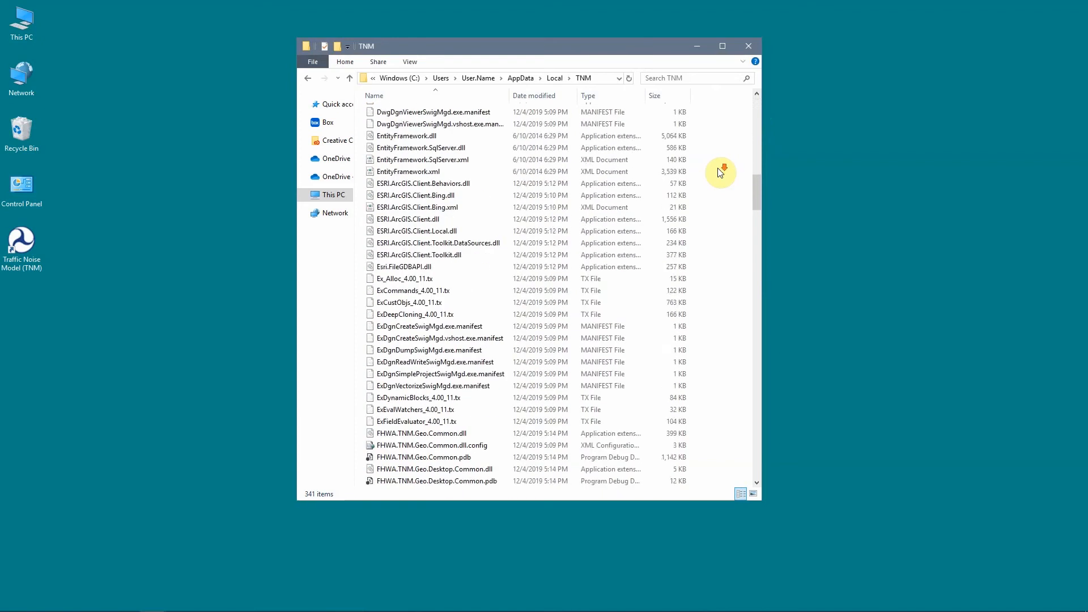
scroll(down, 3)
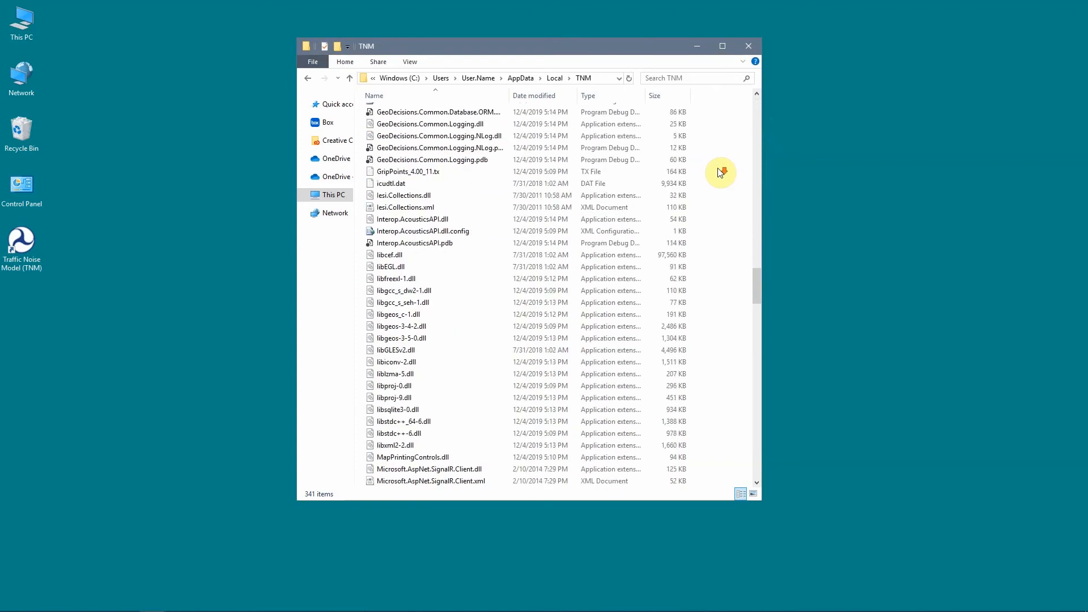
scroll(down, 3)
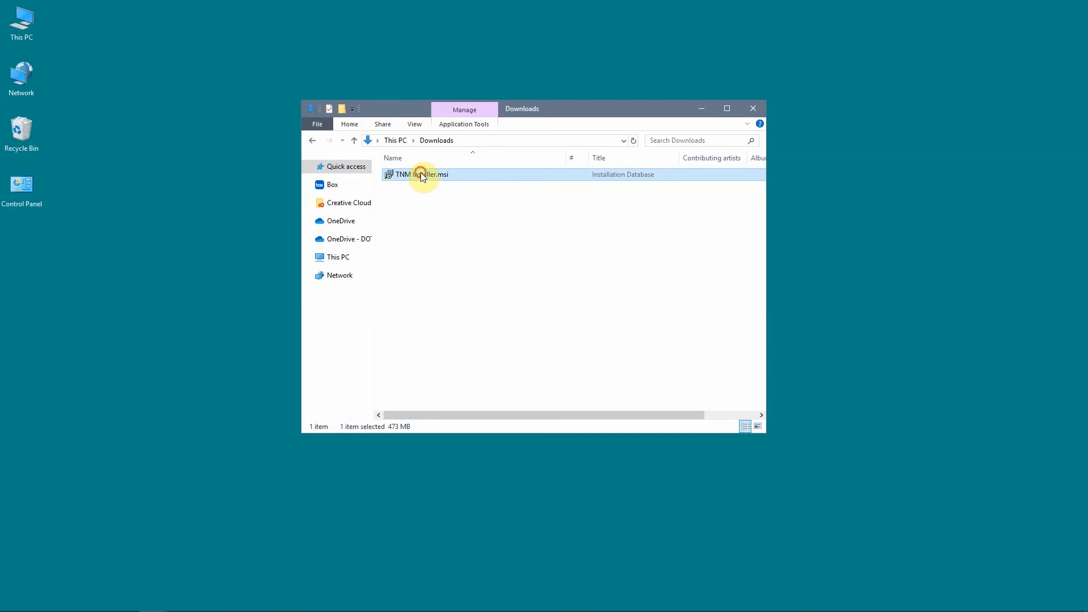
double_click(416, 174)
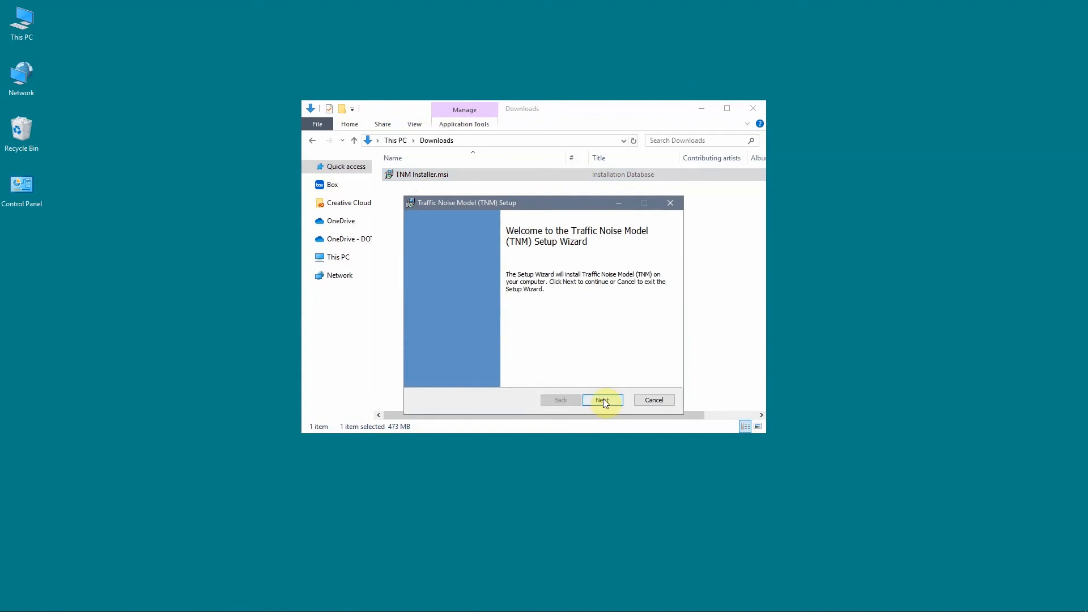
click(602, 400)
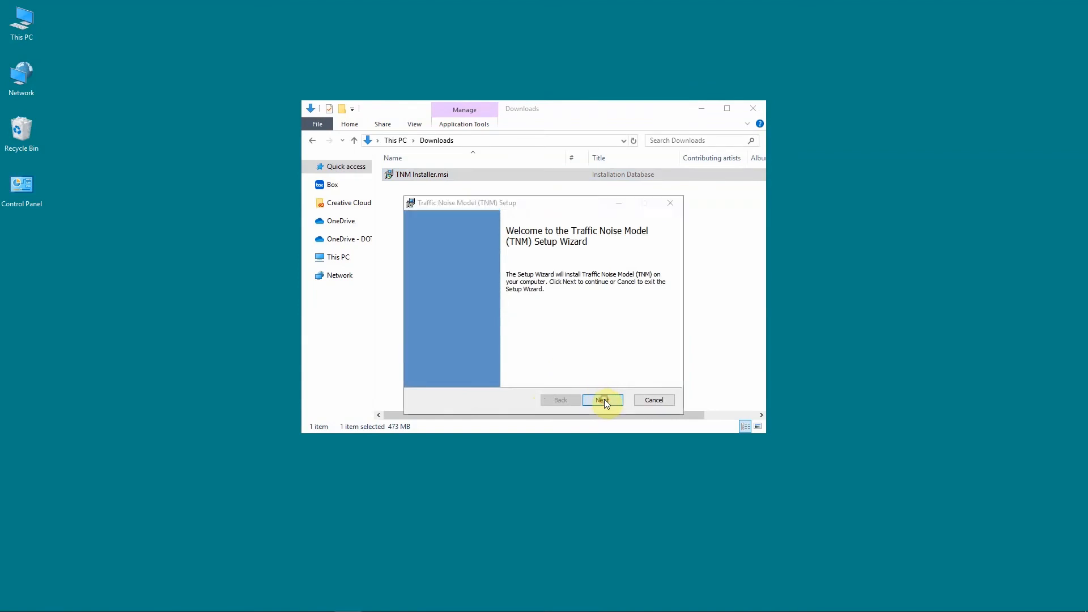
click(602, 400)
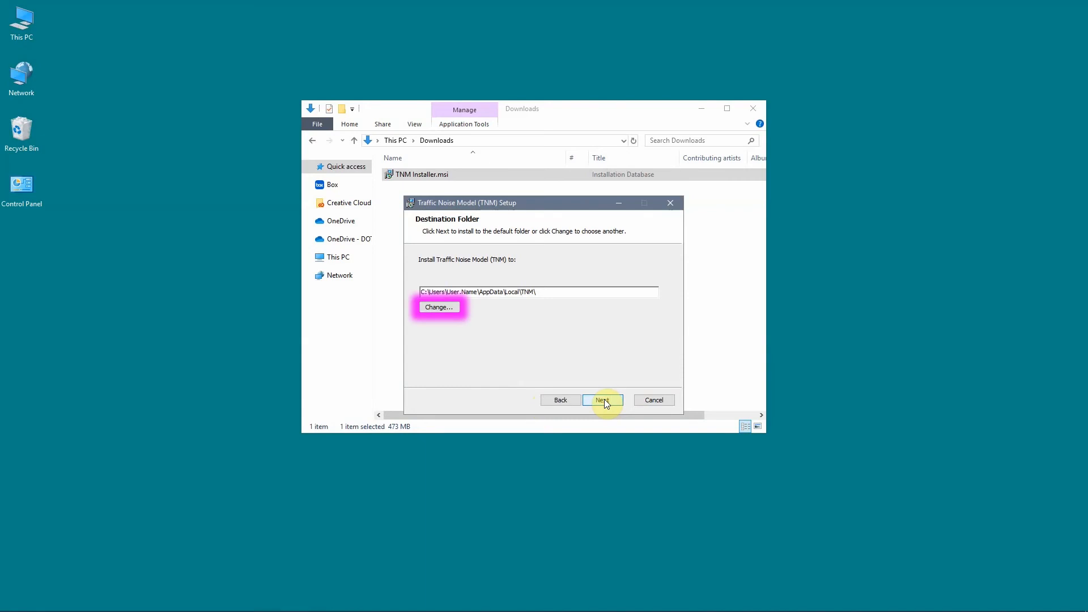
click(602, 400)
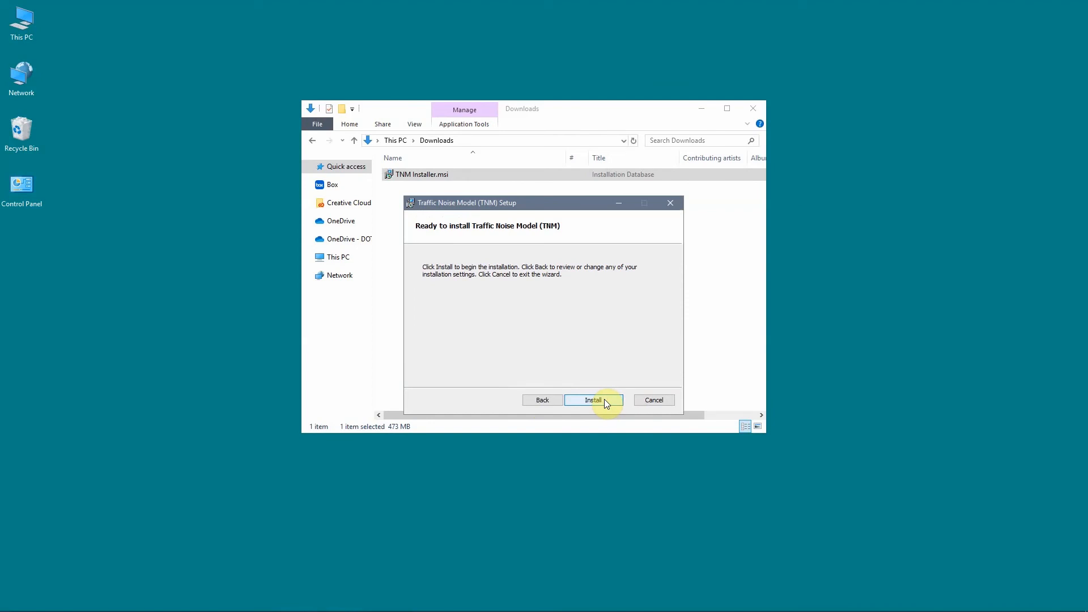
- Install Traffic Noise Model and finish setup with Launch Traffic Noise Model left checked
click(593, 400)
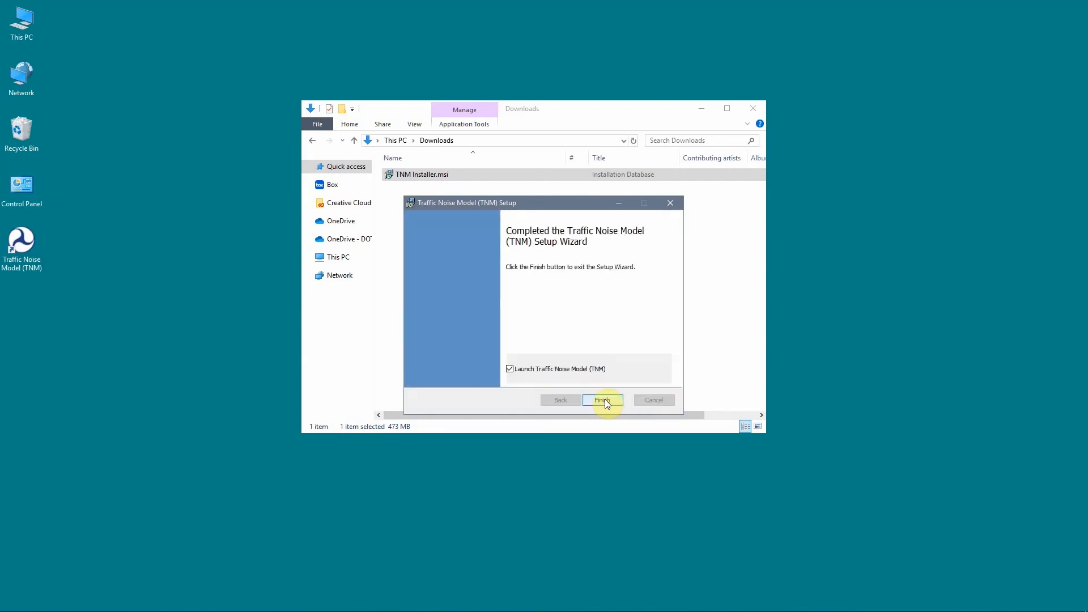
click(602, 400)
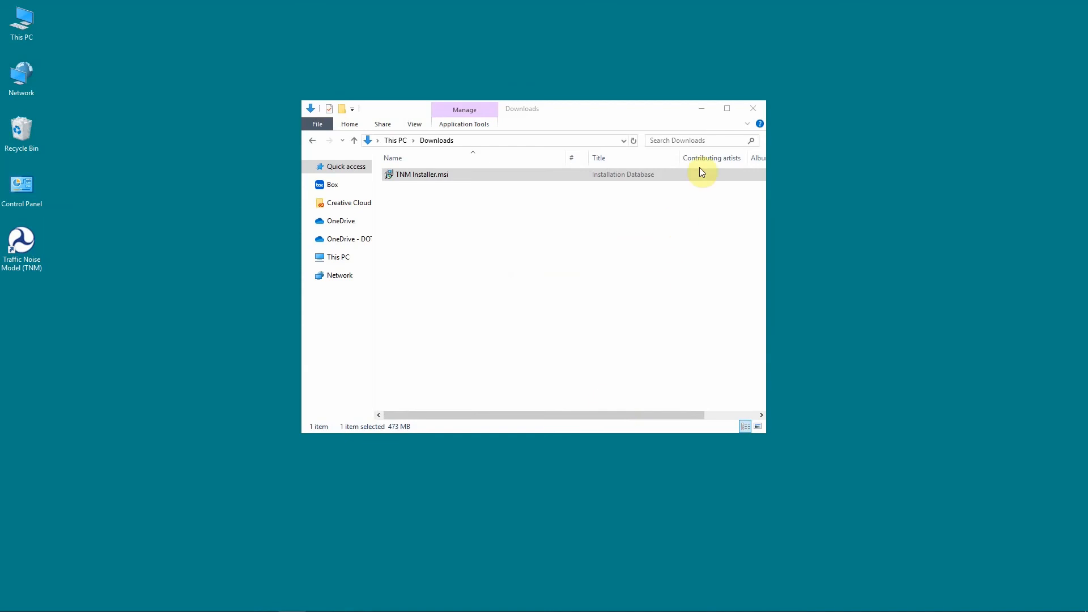
double_click(421, 174)
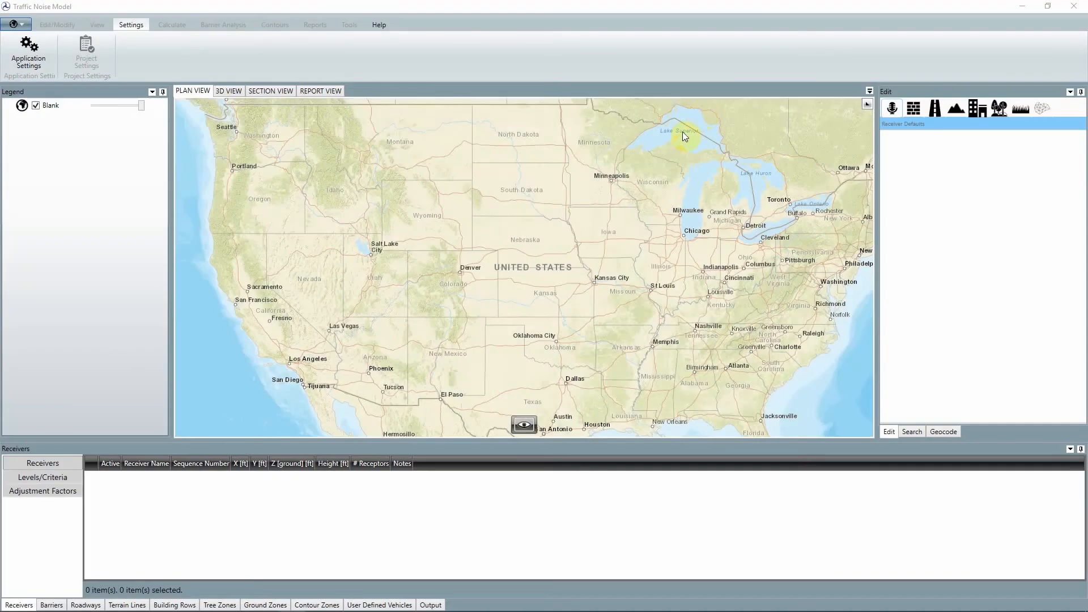
- View the newly launched TNM with the United States map in plan view
click(524, 425)
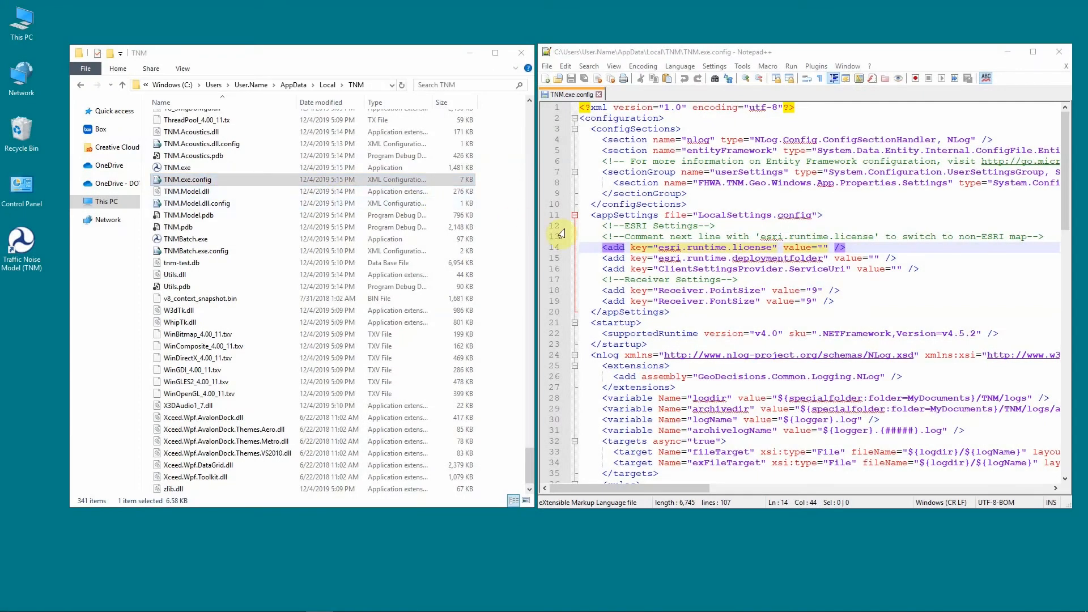
- Enter the esri.runtime.license value in TNM.exe.config so TNM uses the Esri interface
text(MY)
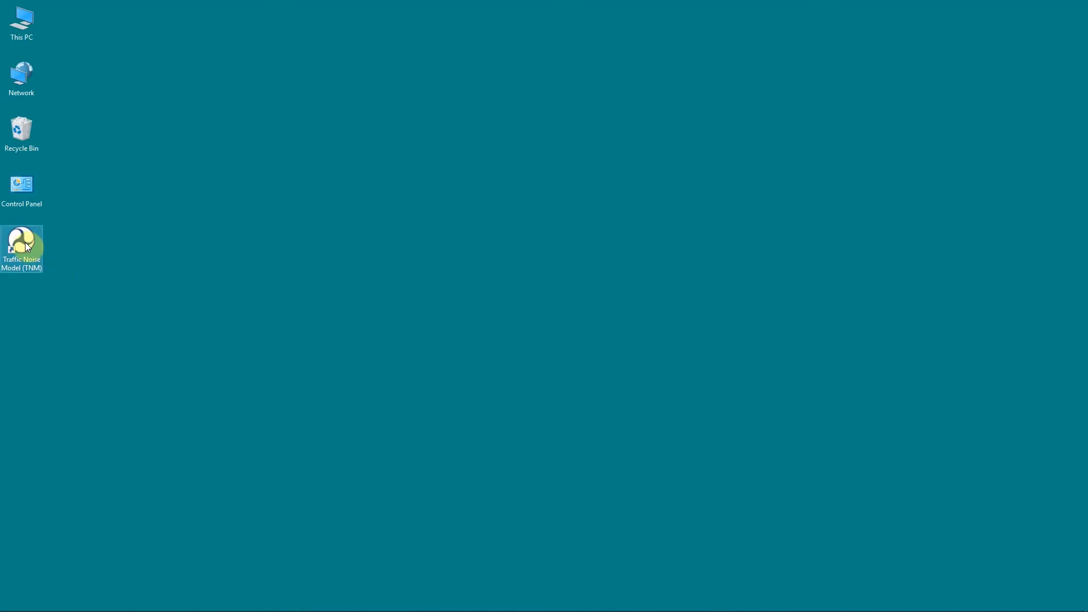
- Start Traffic Noise Model again from its desktop shortcut, opening an empty plan view
double_click(22, 239)
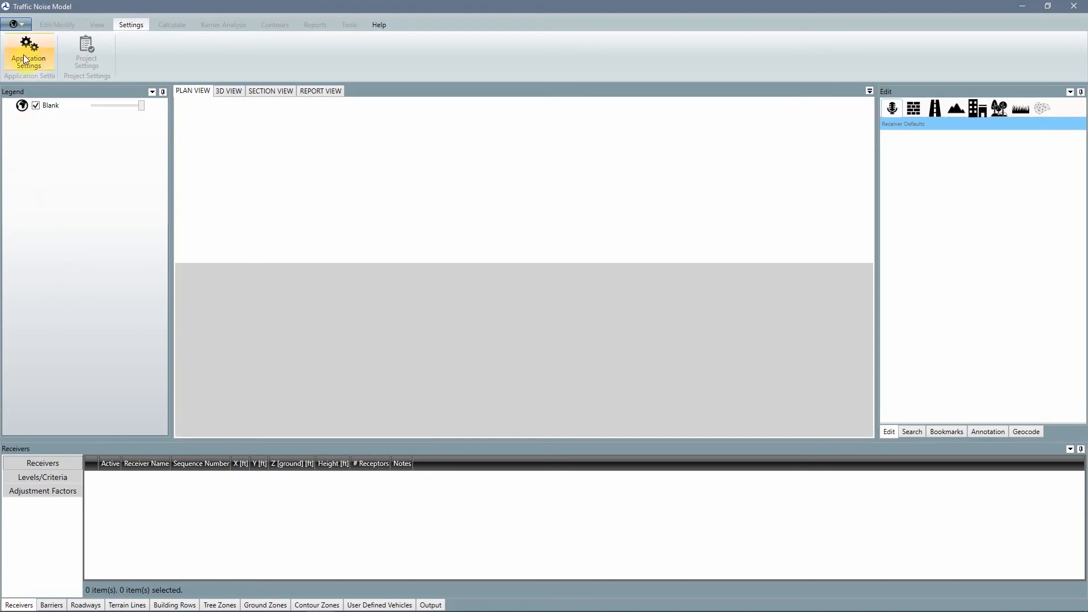
- Set ESRI World Street (Web Mercator) as the current base map in Application Settings and save
click(28, 55)
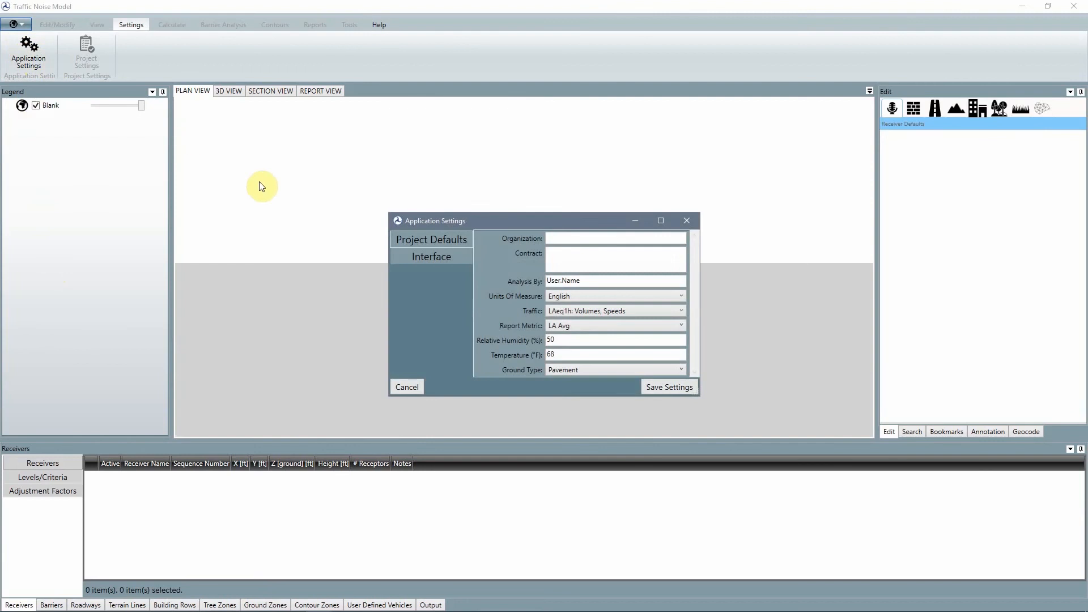
click(431, 256)
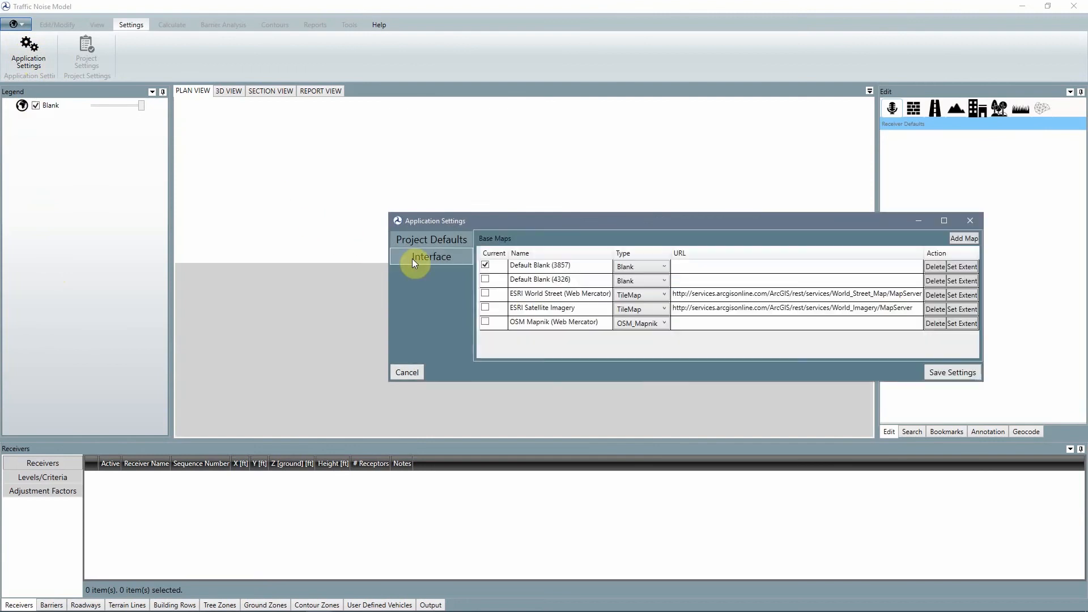
click(486, 294)
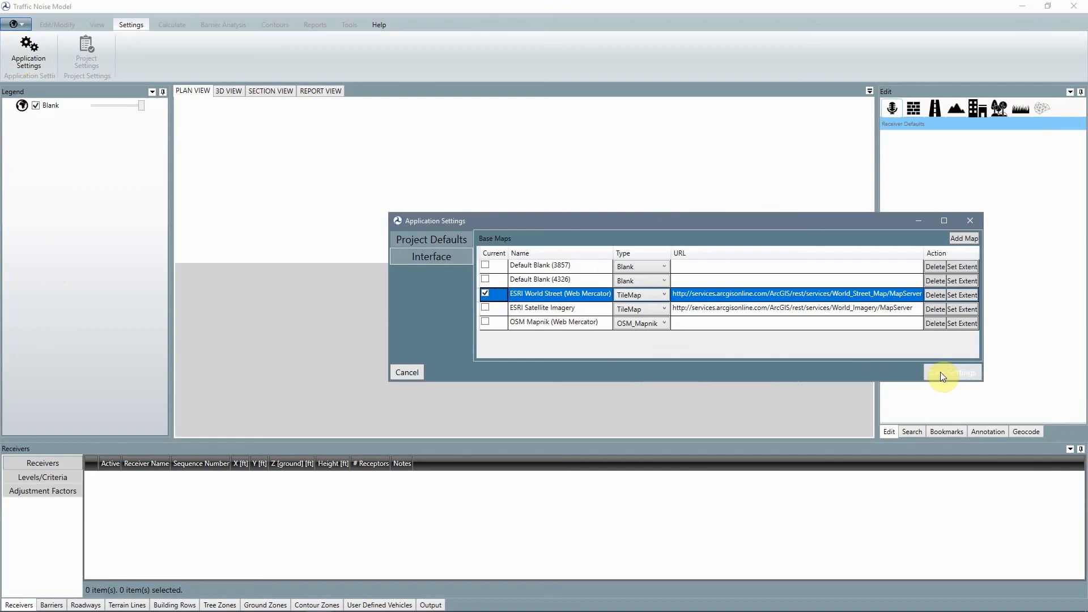
click(952, 372)
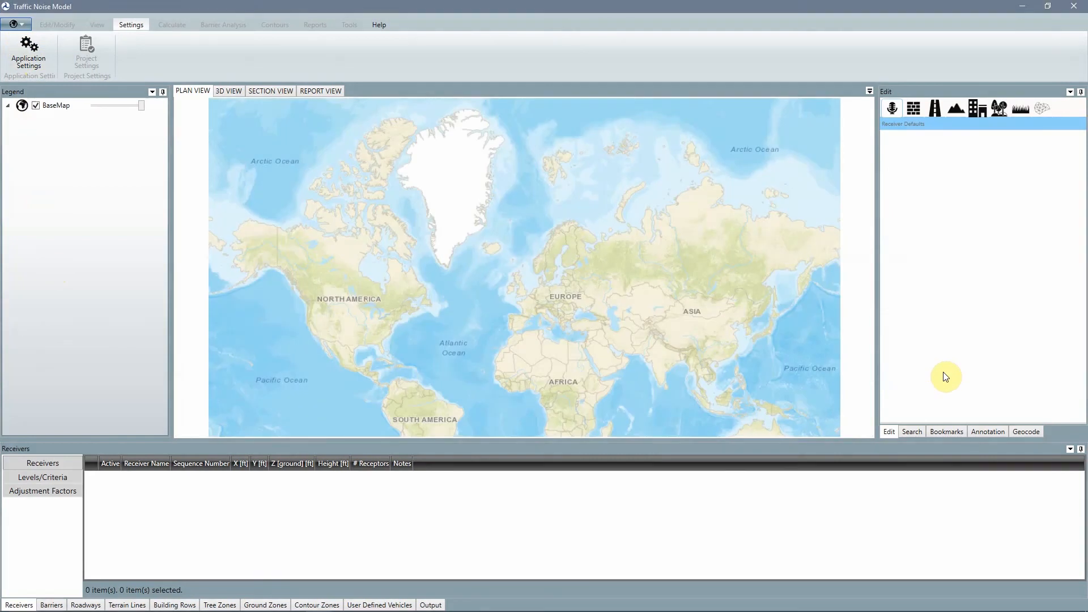